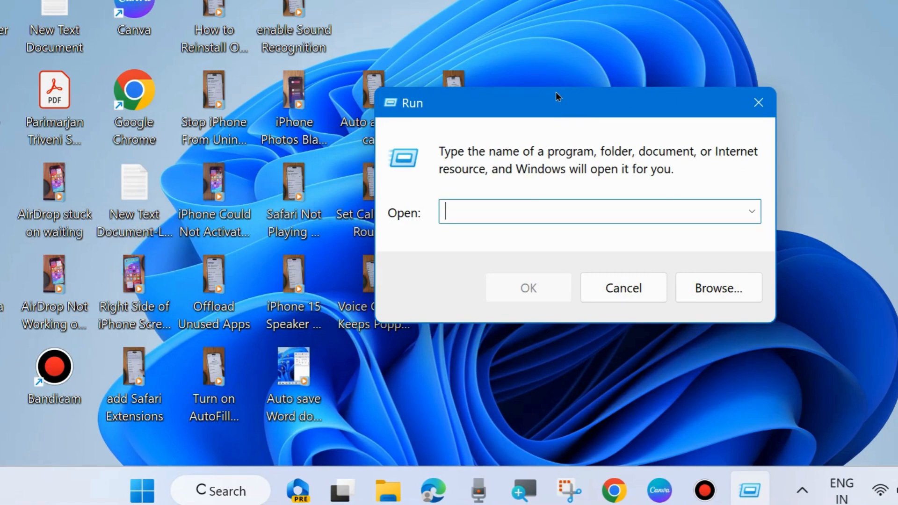
Run "winword /safe" from the Run dialog to launch Word in Safe Mode.
type("winword /safe")
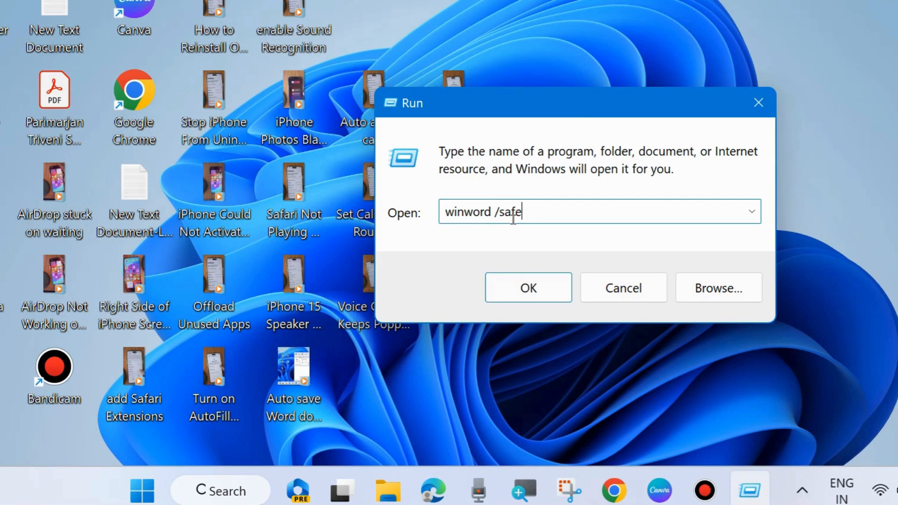
mouse_move(528, 288)
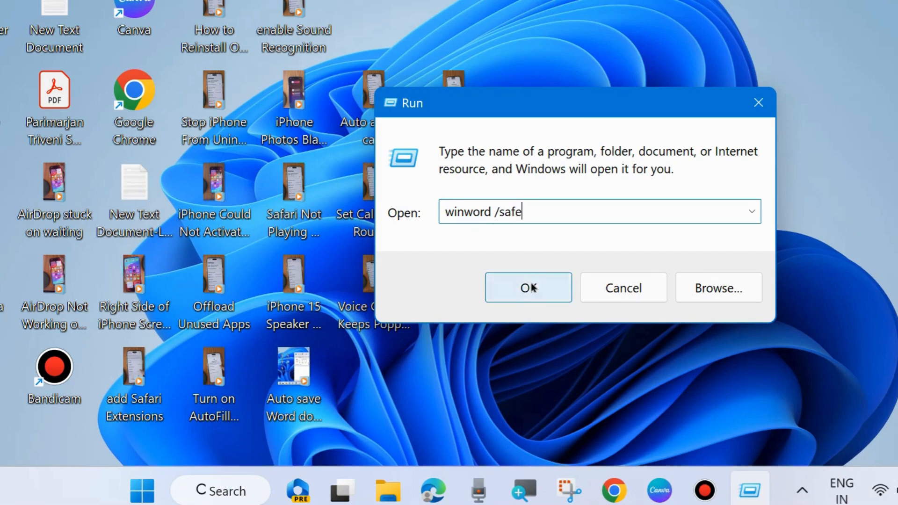
left_click(527, 288)
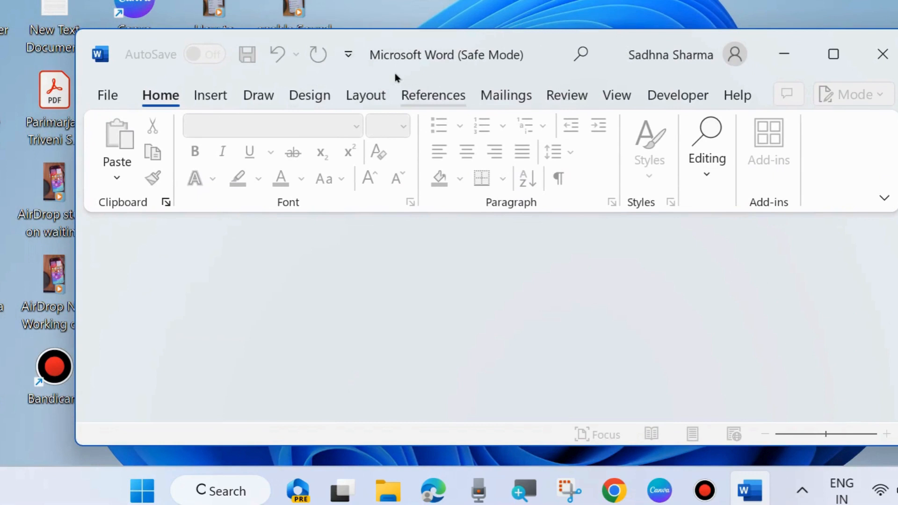
mouse_move(455, 55)
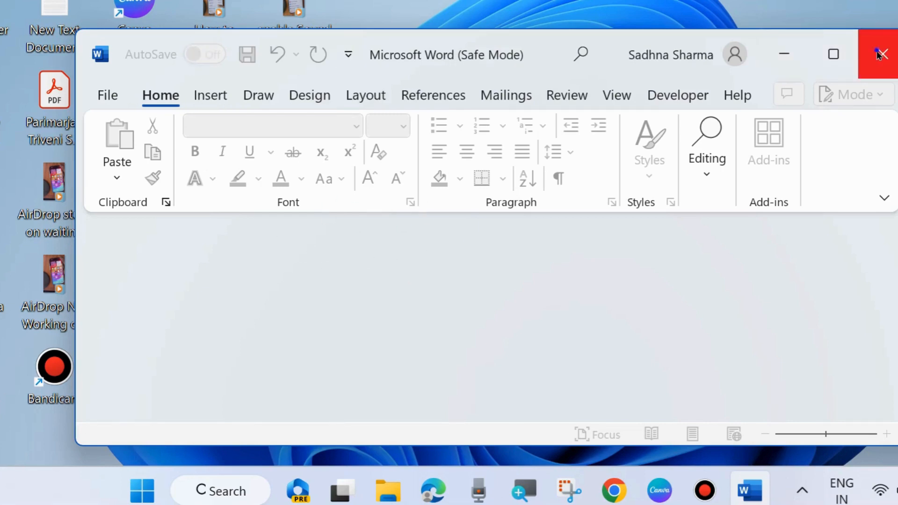
Close the Safe Mode window and open the desktop's New Microsoft Word Document normally, reaching its File commands.
left_click(882, 54)
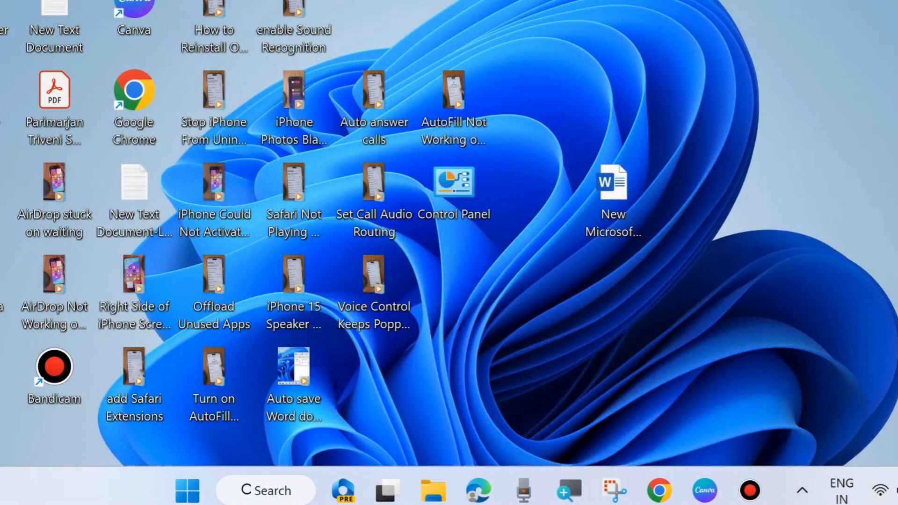
mouse_move(641, 204)
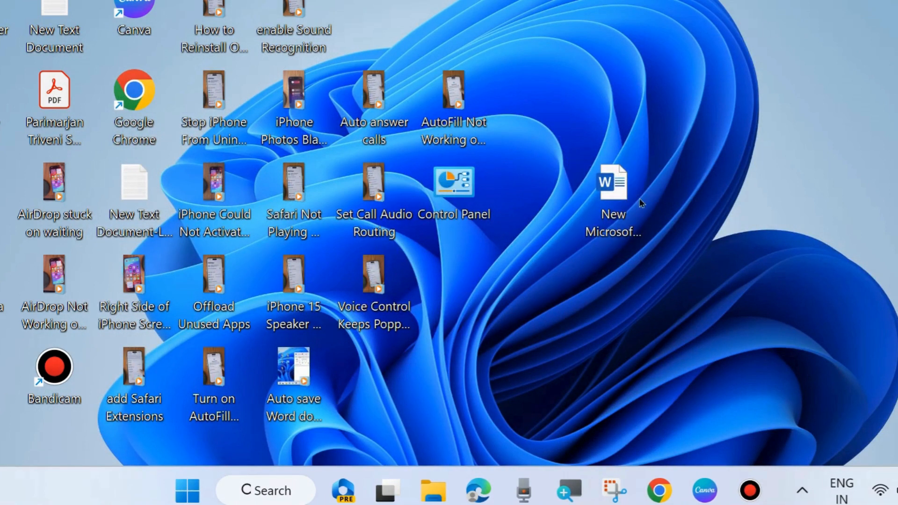
left_click(612, 189)
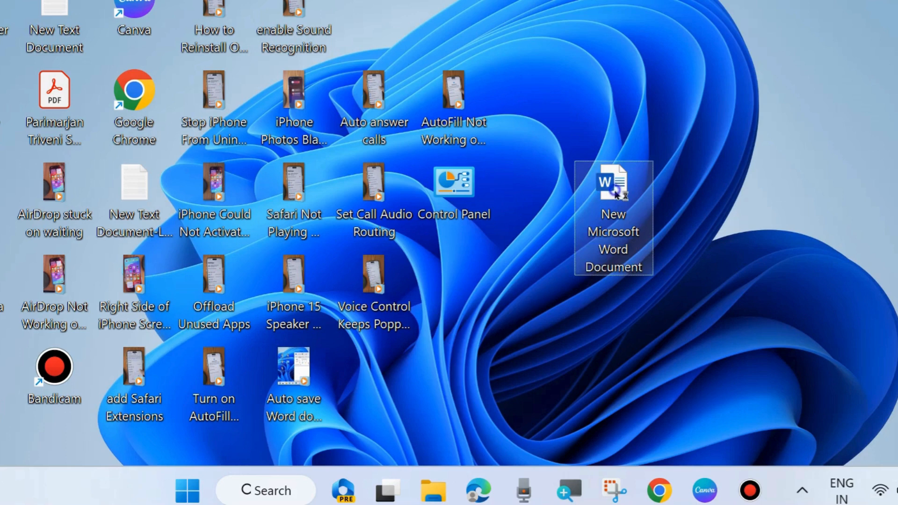
double_click(612, 181)
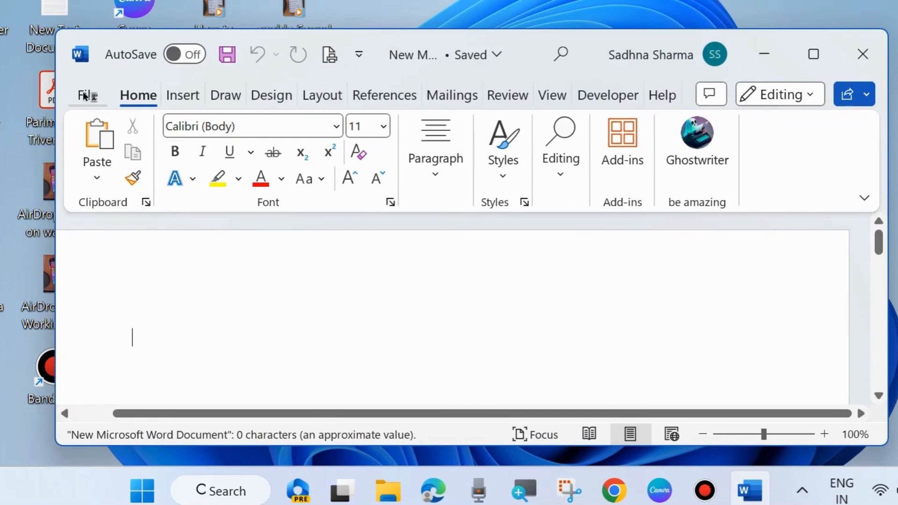
left_click(87, 95)
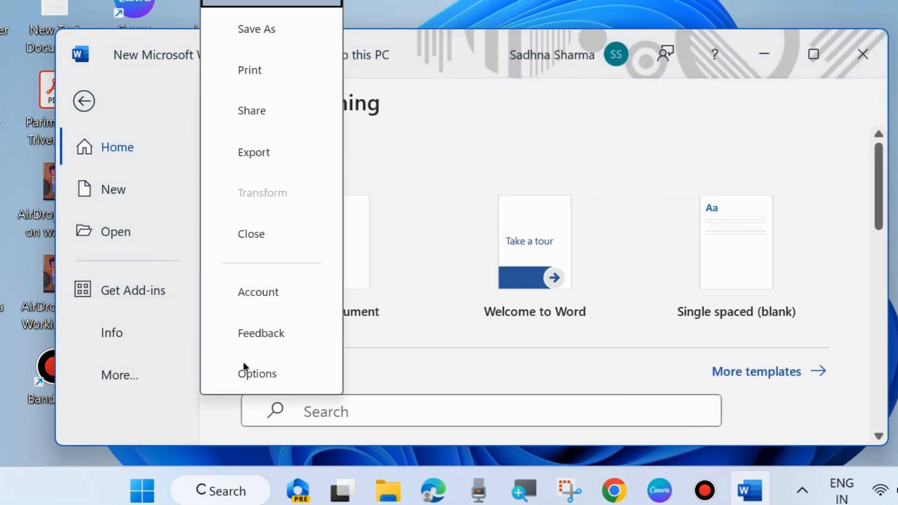
mouse_move(257, 373)
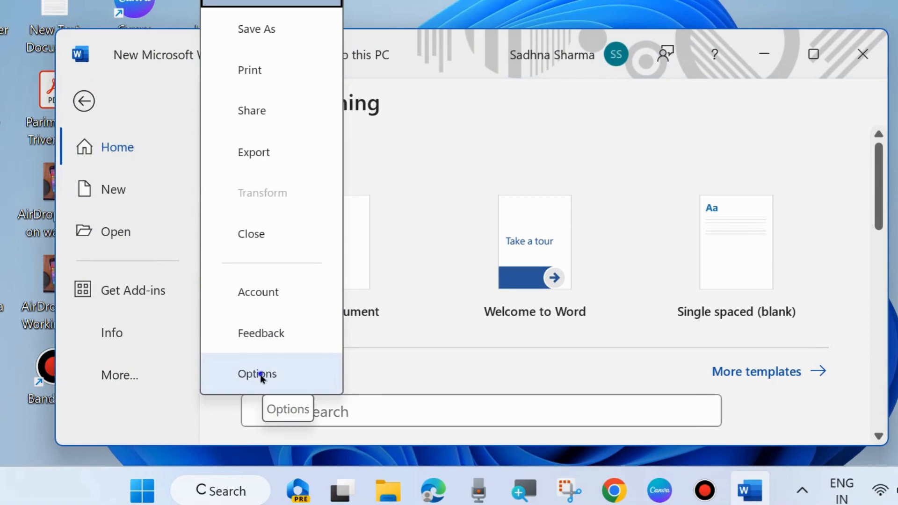
Reach the Trust Center Settings from Word Options' Trust Center section.
left_click(256, 373)
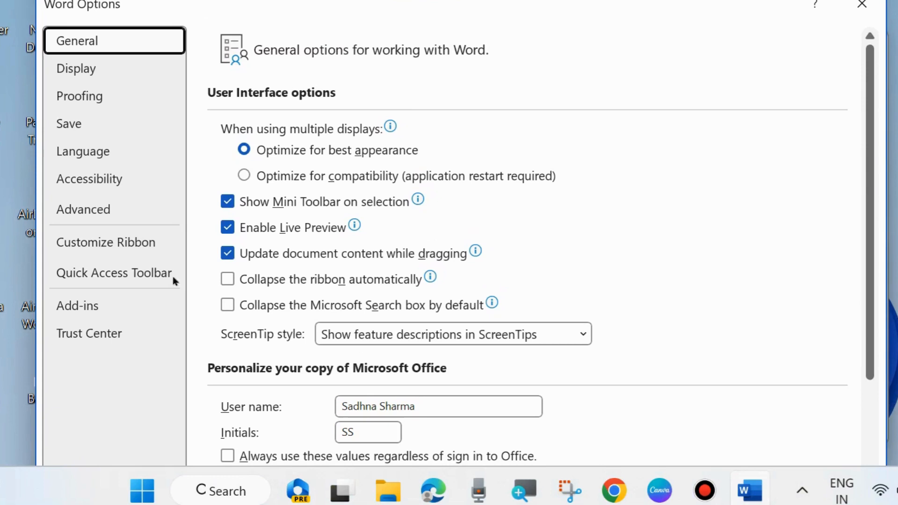
left_click(89, 333)
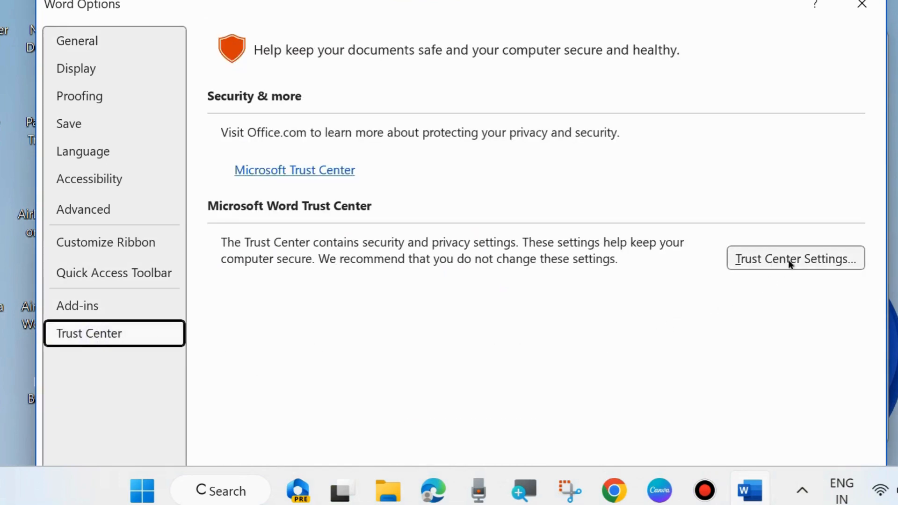
mouse_move(770, 250)
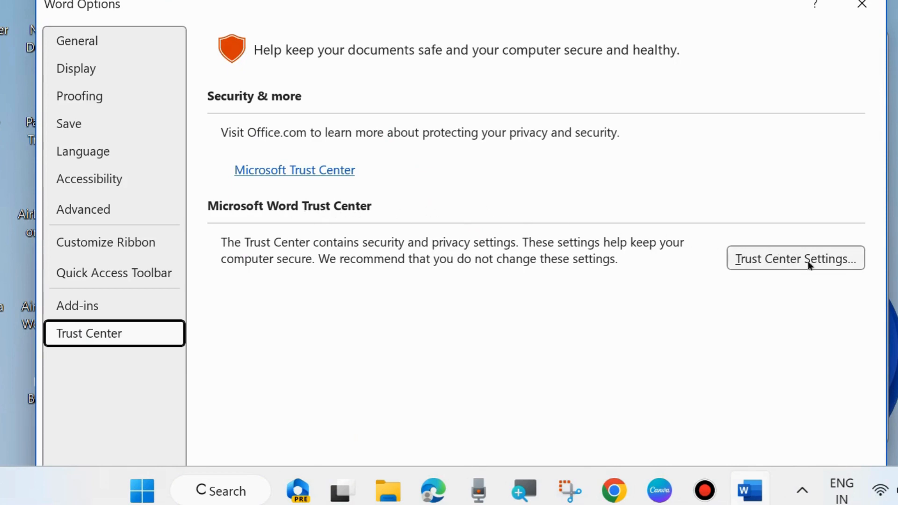
left_click(795, 258)
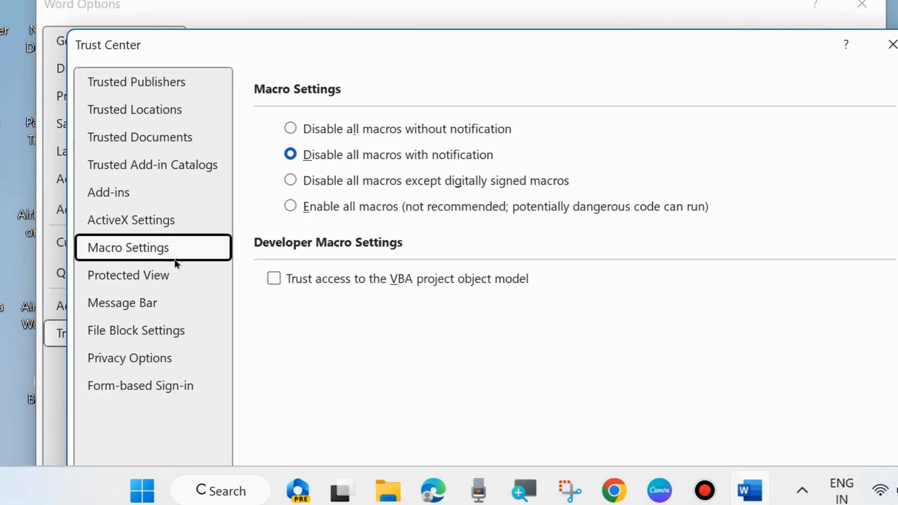
Turn off Protected View for internet files, unsafe locations and Outlook attachments, and confirm with OK.
left_click(128, 275)
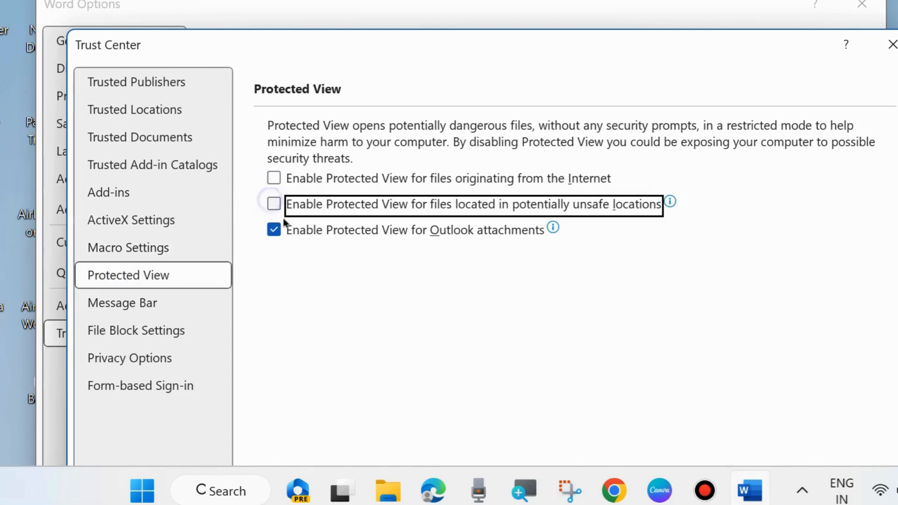
left_click(273, 230)
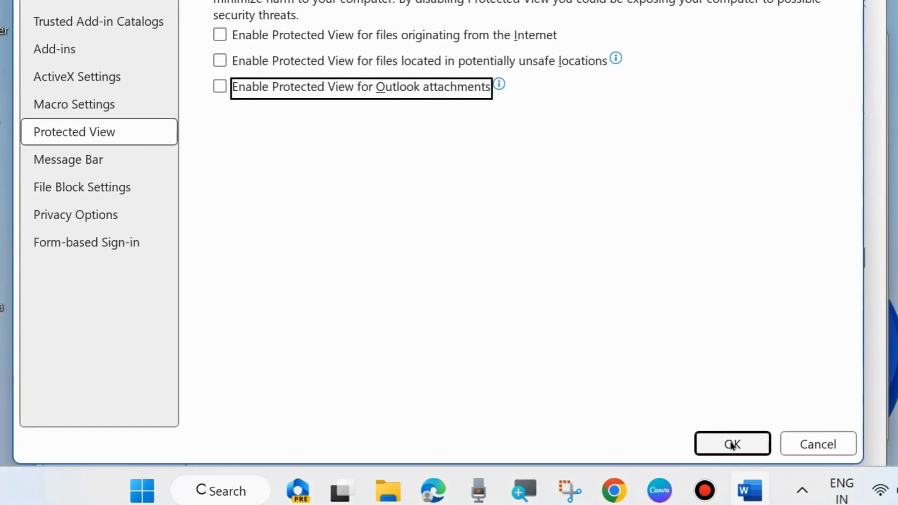
left_click(731, 444)
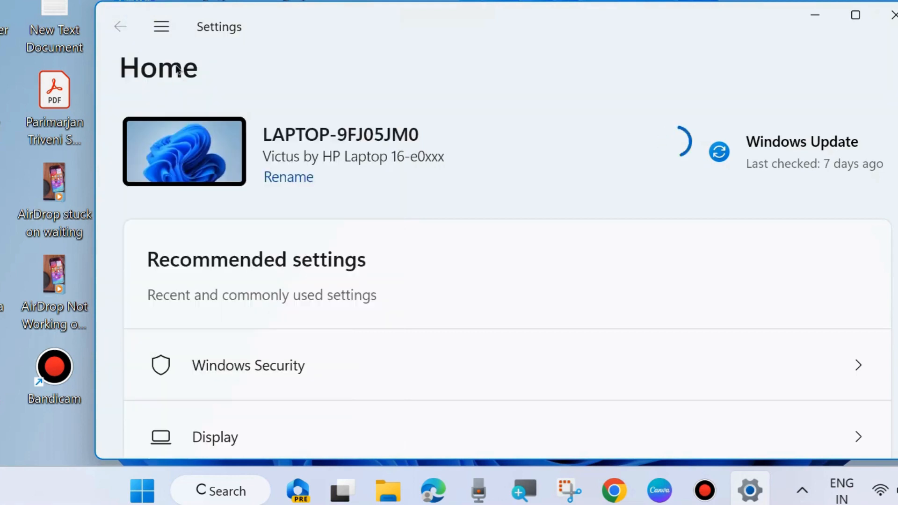
Search the Installed apps list for 'of' and open Advanced options for Microsoft 365 (Office).
left_click(161, 26)
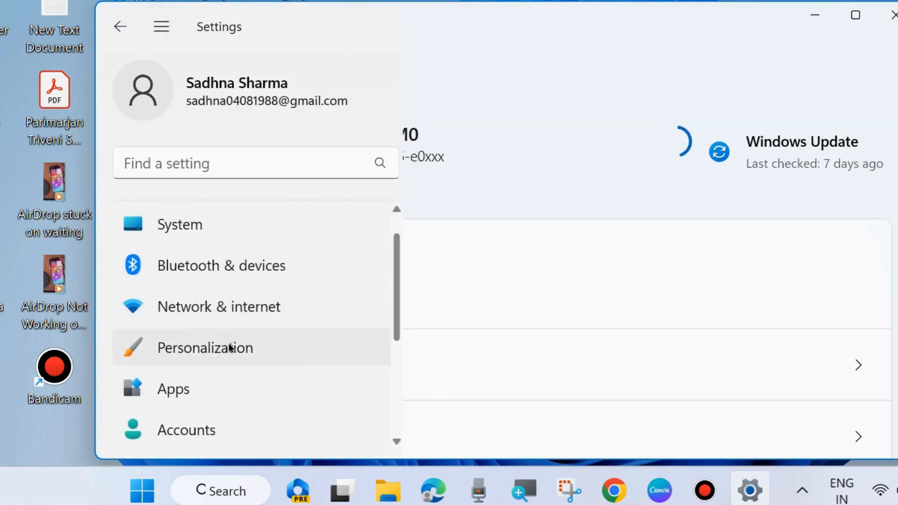
left_click(172, 389)
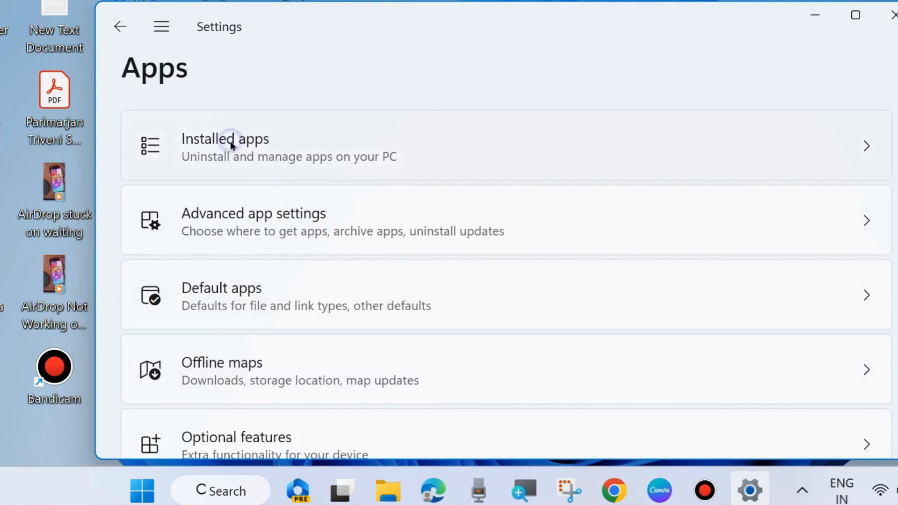
left_click(225, 146)
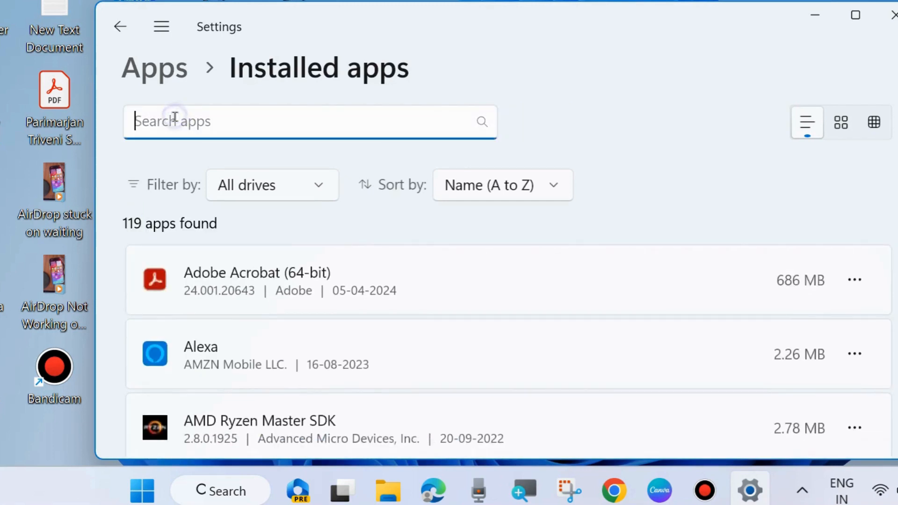
type("off")
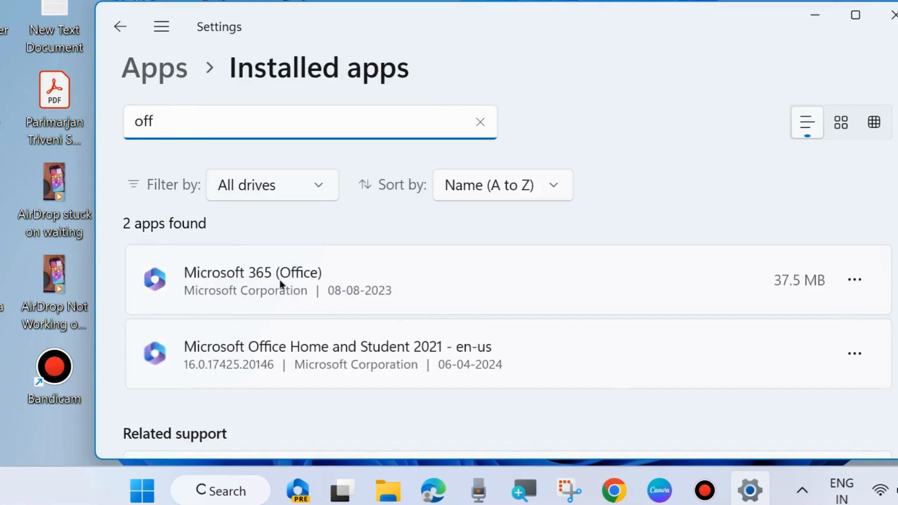
mouse_move(854, 281)
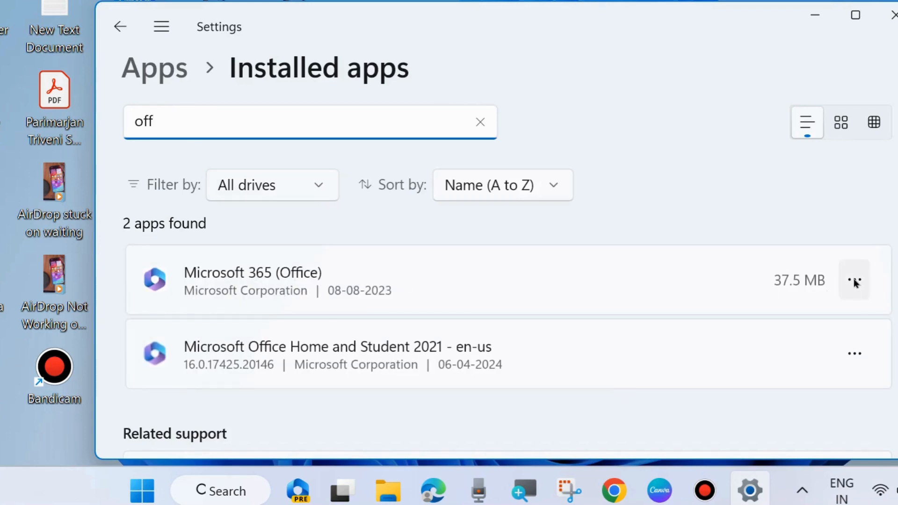
left_click(854, 280)
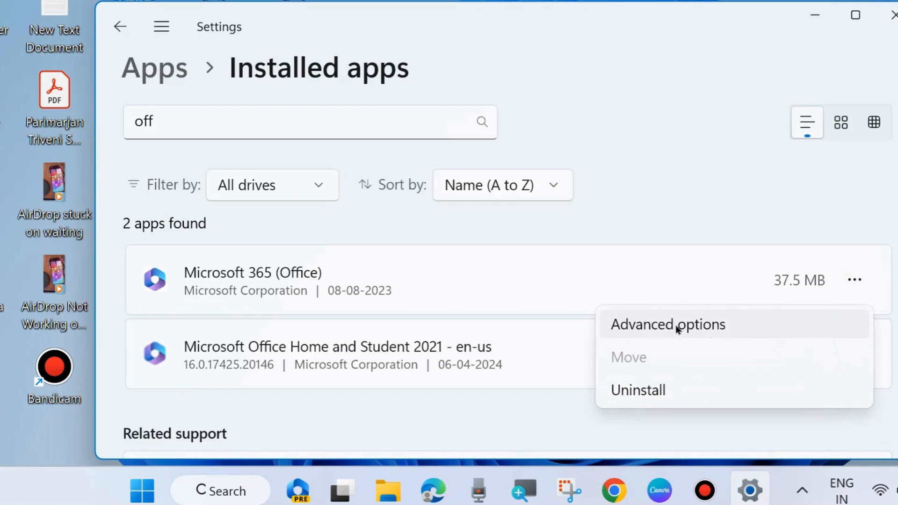
left_click(668, 324)
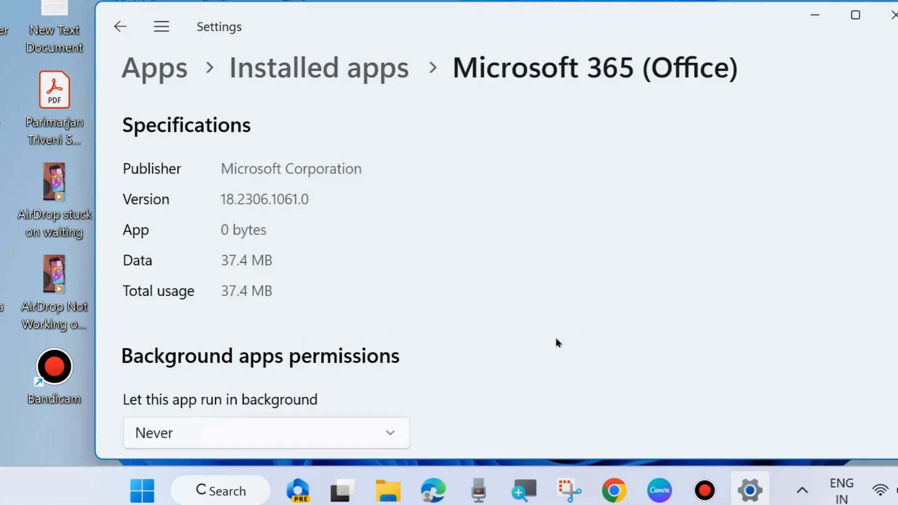
Repair Microsoft 365 (Office), then reset it and confirm deleting its data.
scroll("down", 3)
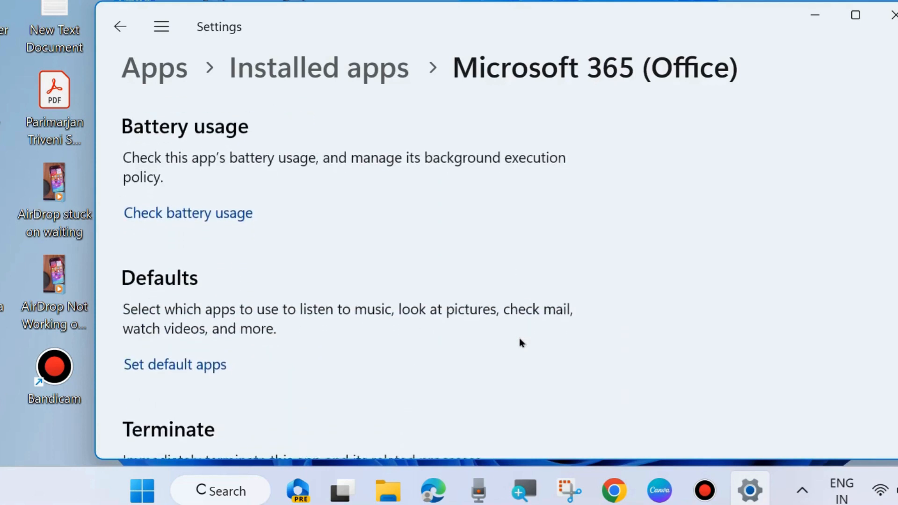
scroll("down", 3)
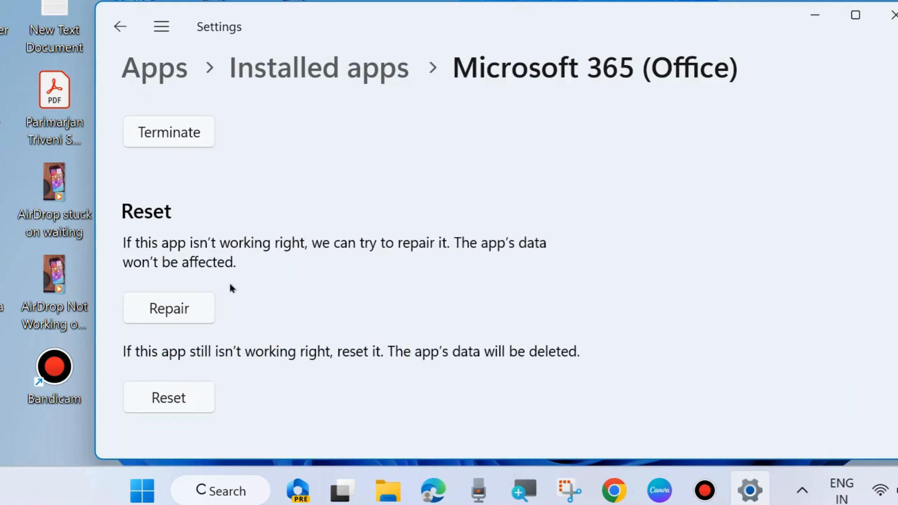
left_click(168, 307)
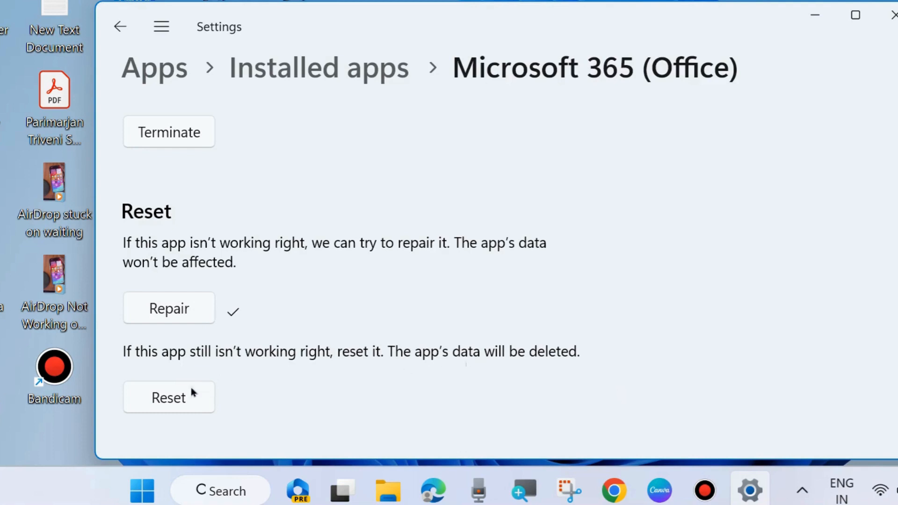
left_click(168, 397)
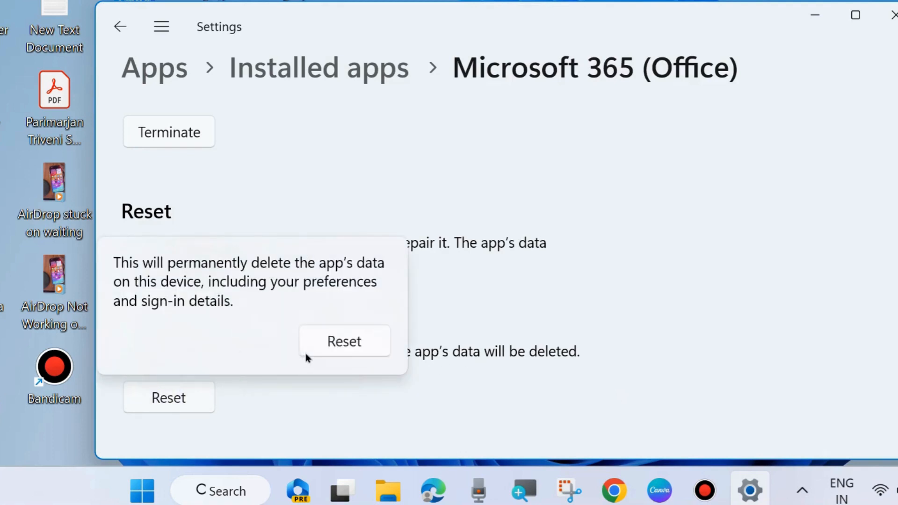
left_click(344, 341)
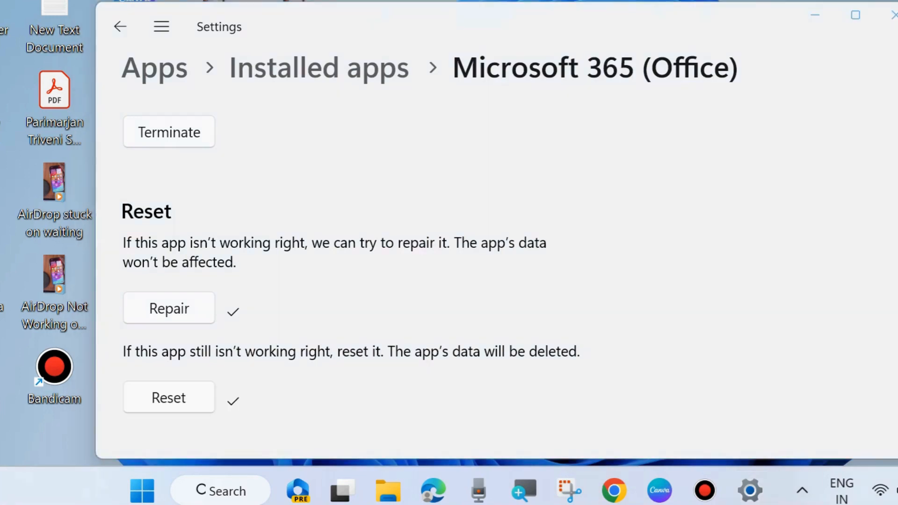
mouse_move(370, 289)
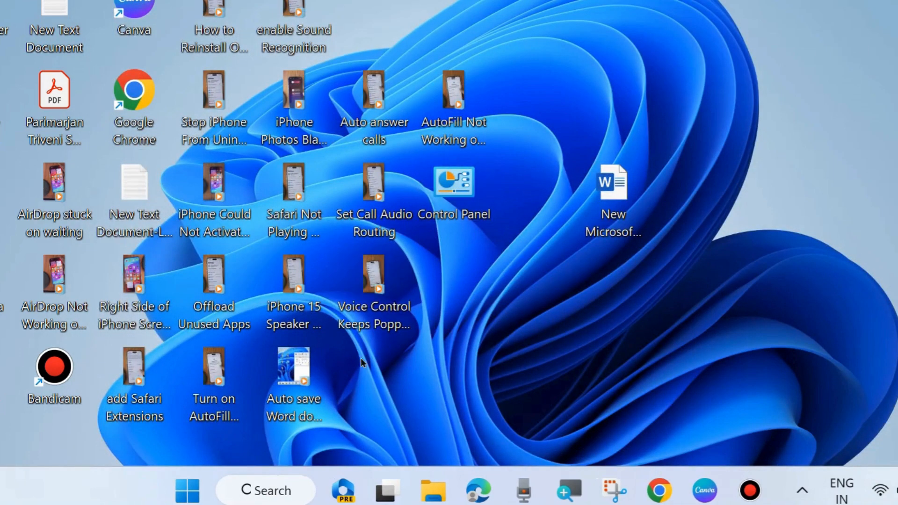
Open Windows Settings from the Start button's quick links and show its category list.
right_click(187, 490)
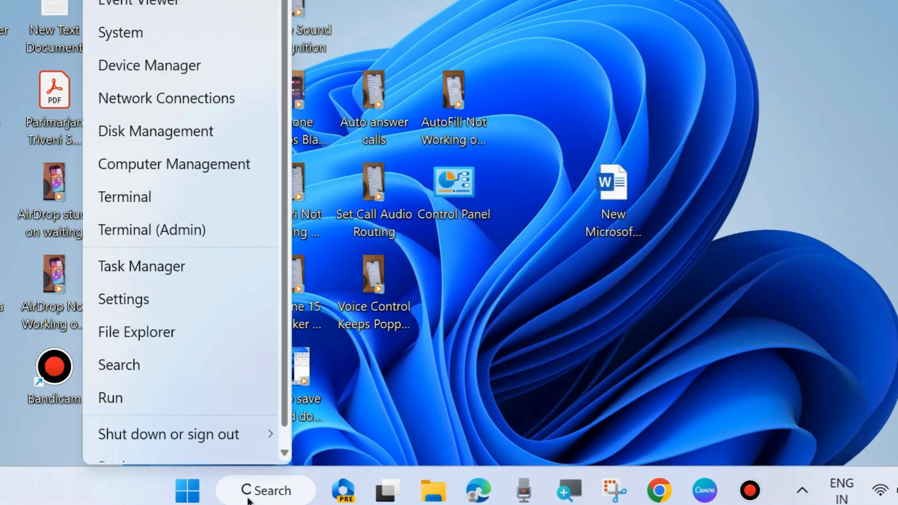
mouse_move(123, 299)
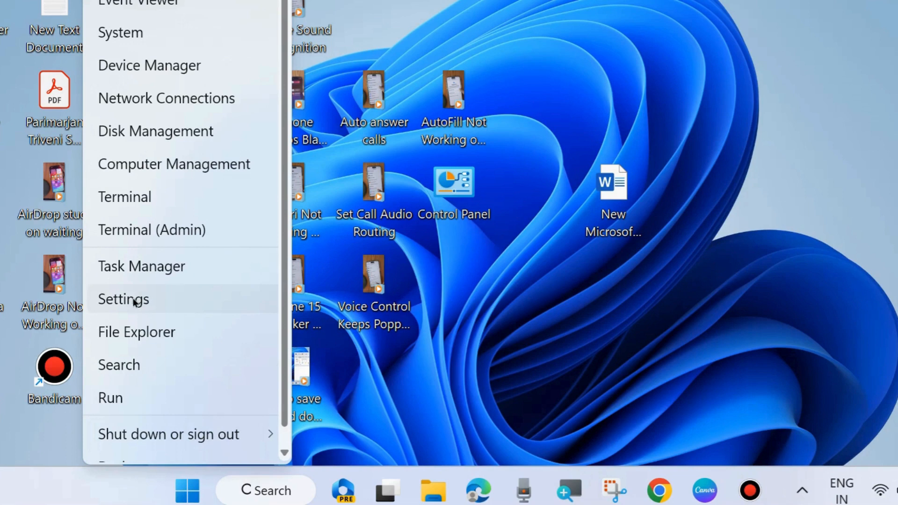
left_click(123, 299)
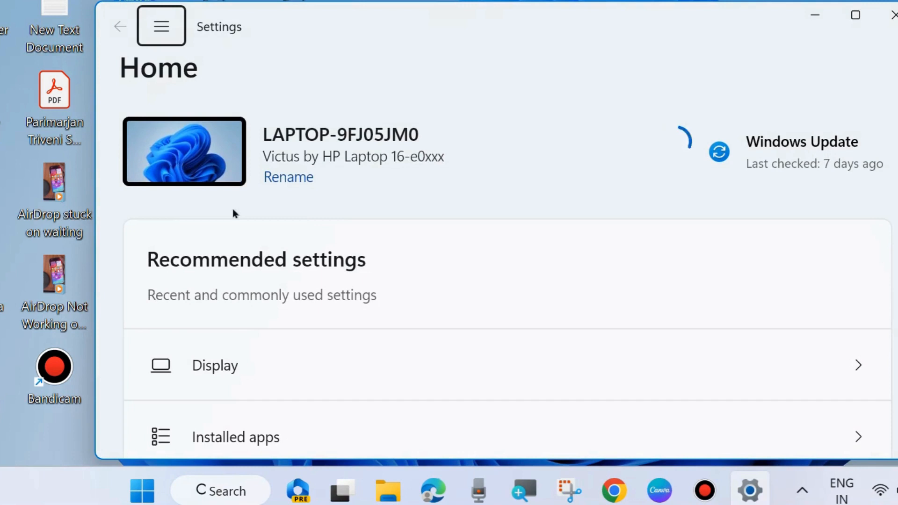
scroll("down", 3)
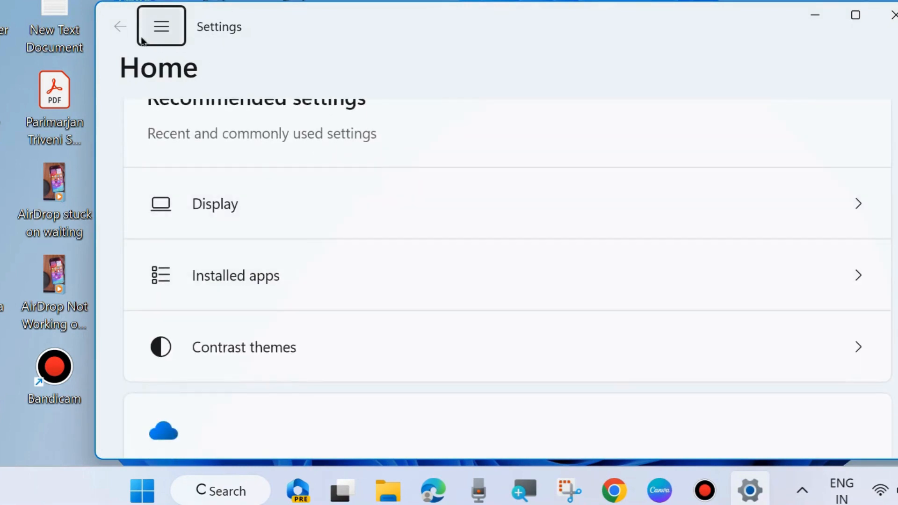
left_click(161, 26)
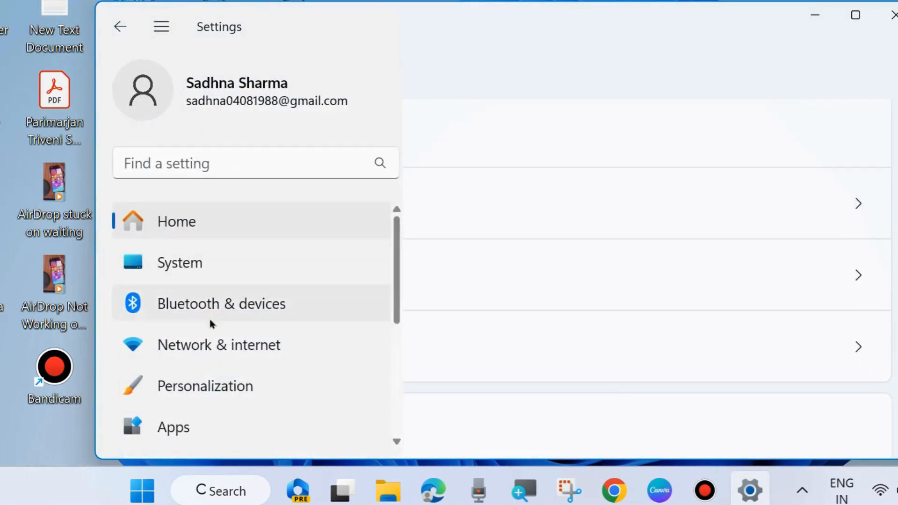
Go to Privacy & security and open Windows Security's Virus & threat protection page.
scroll("down", 3)
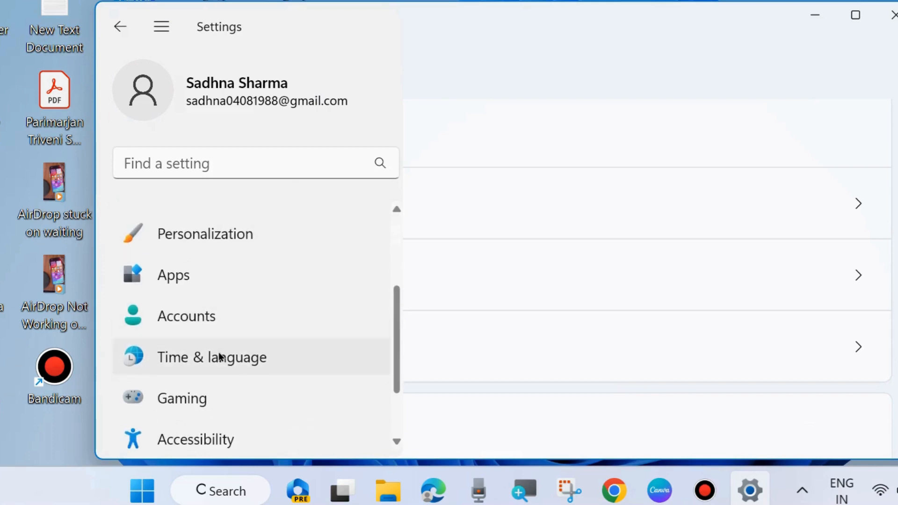
scroll("down", 3)
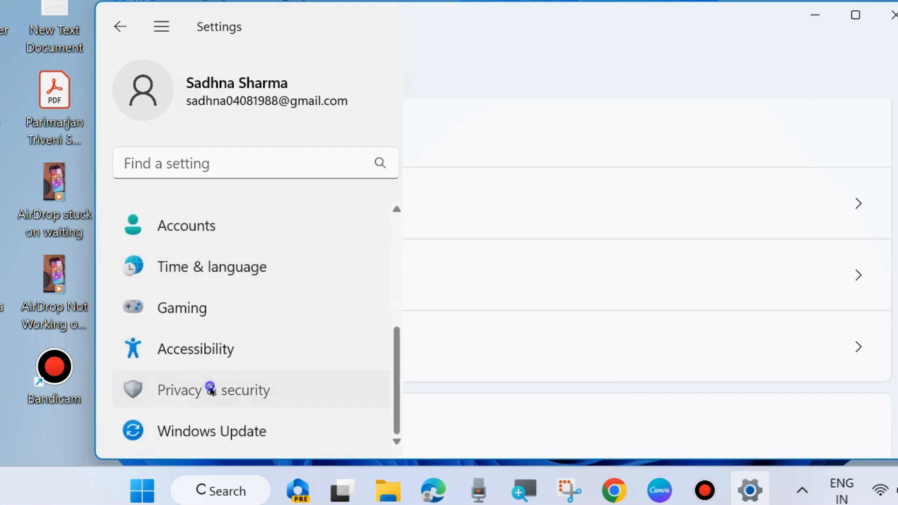
left_click(213, 389)
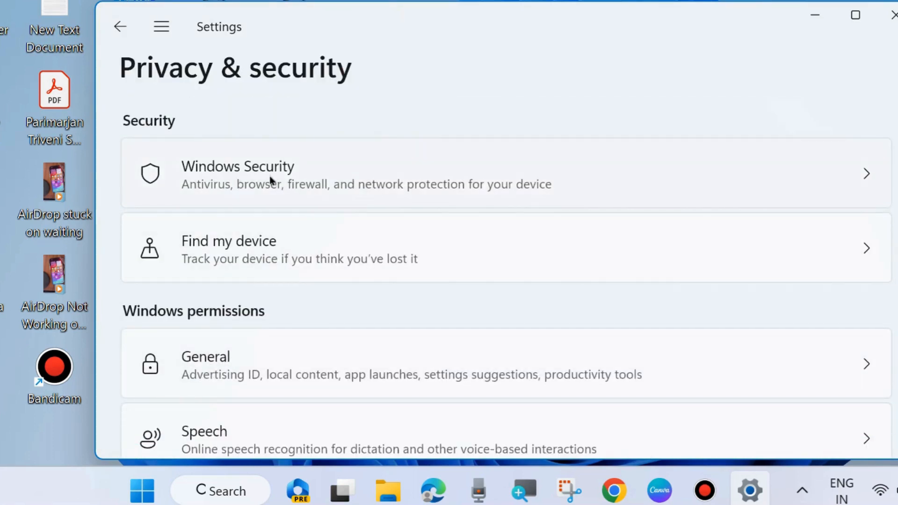
left_click(237, 174)
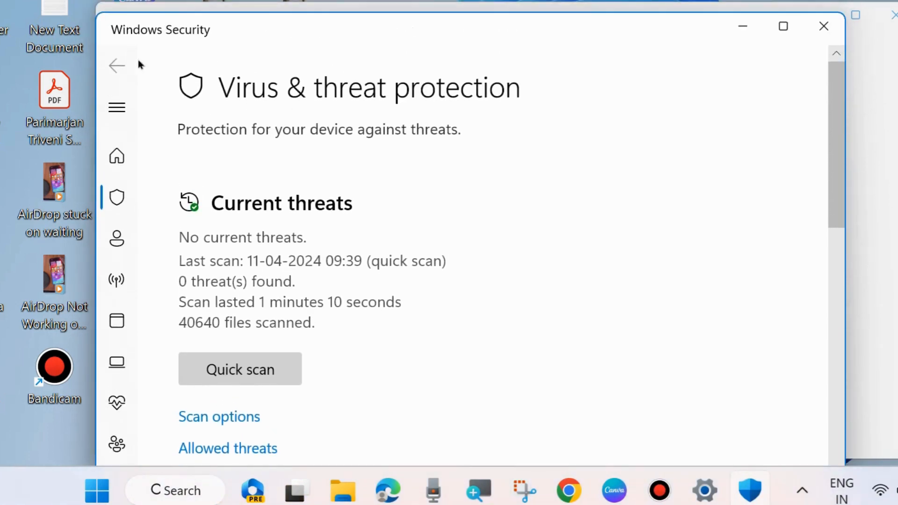
In Scan options select Full scan of all files and running programs, then close Windows Security.
scroll("down", 3)
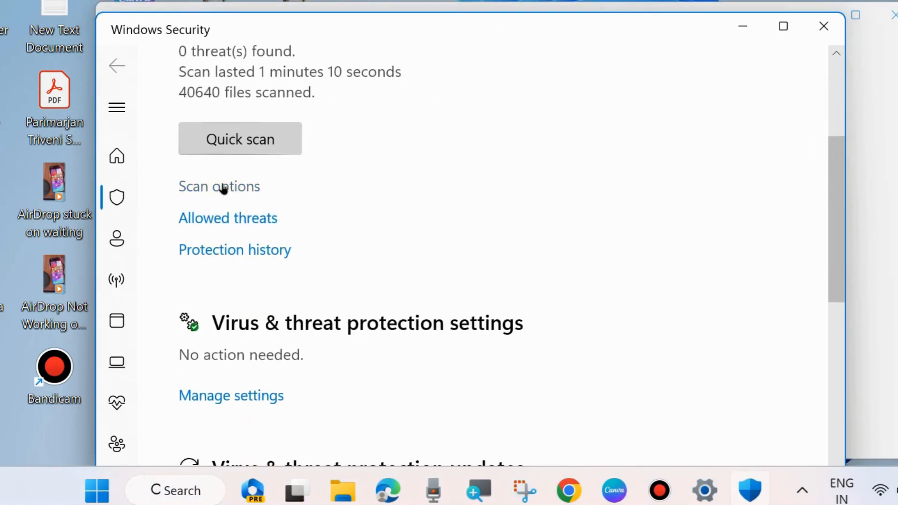
left_click(219, 186)
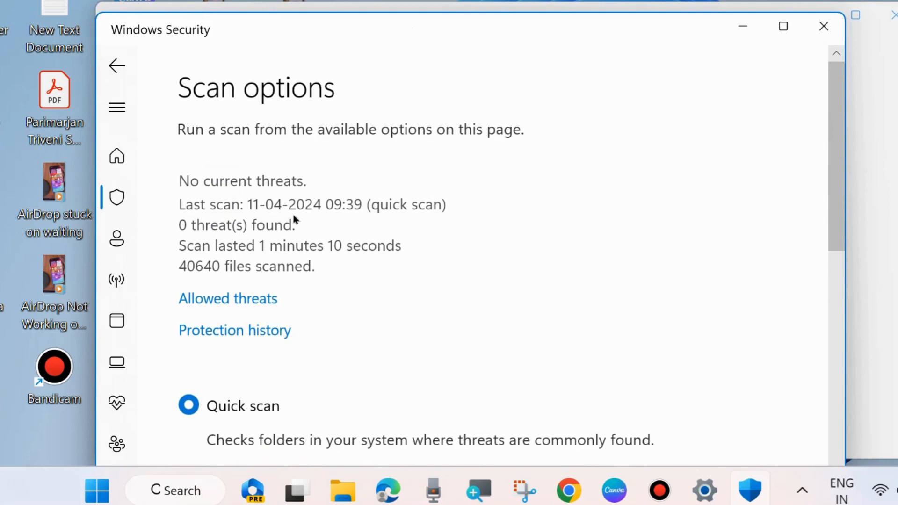
scroll("down", 3)
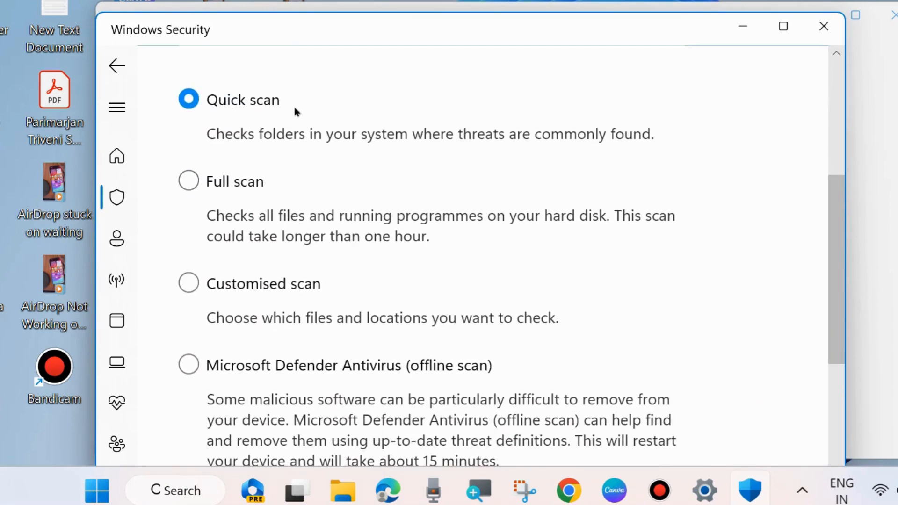
mouse_move(247, 258)
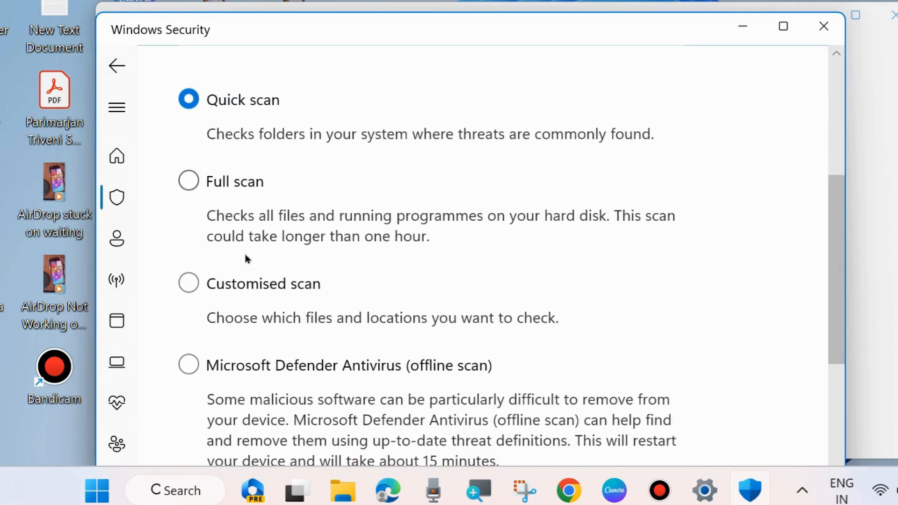
mouse_move(401, 375)
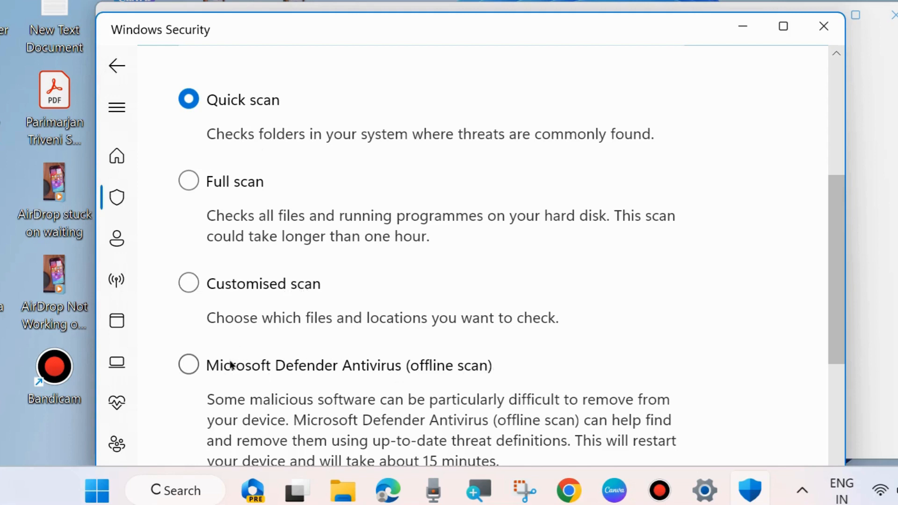
left_click(188, 181)
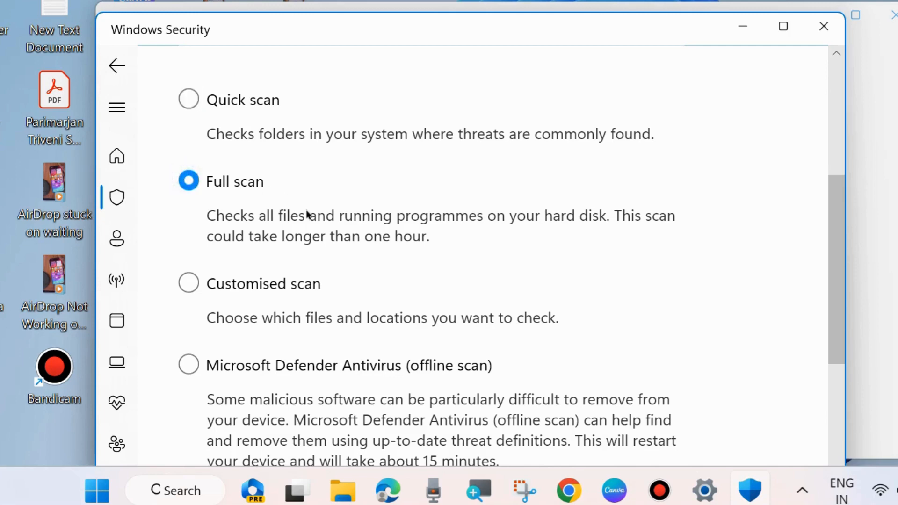
scroll("down", 3)
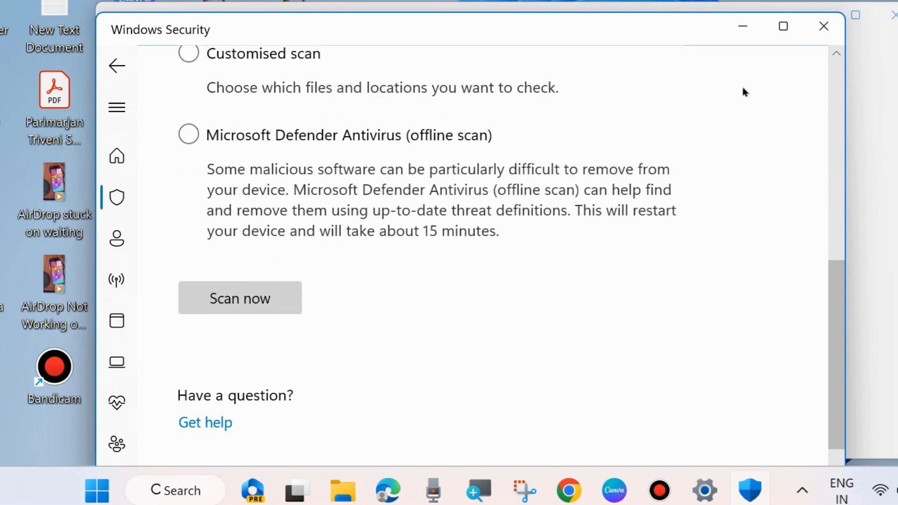
left_click(823, 26)
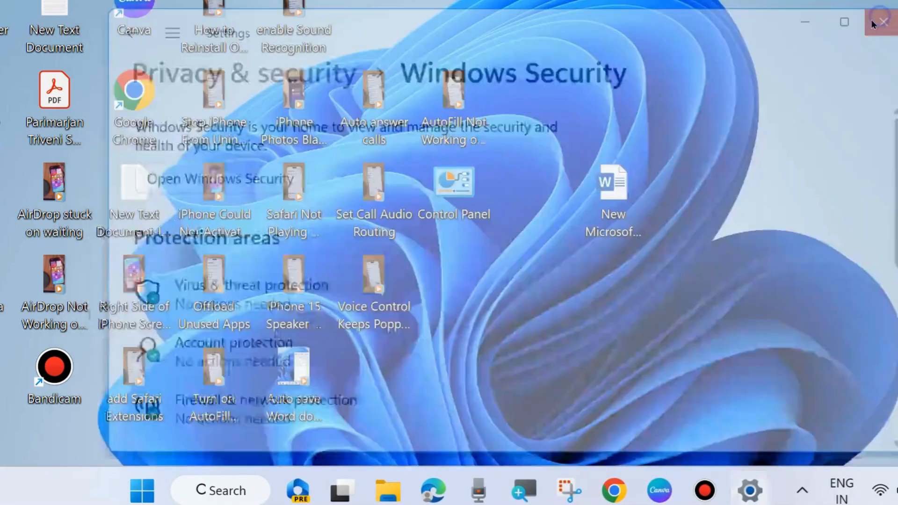